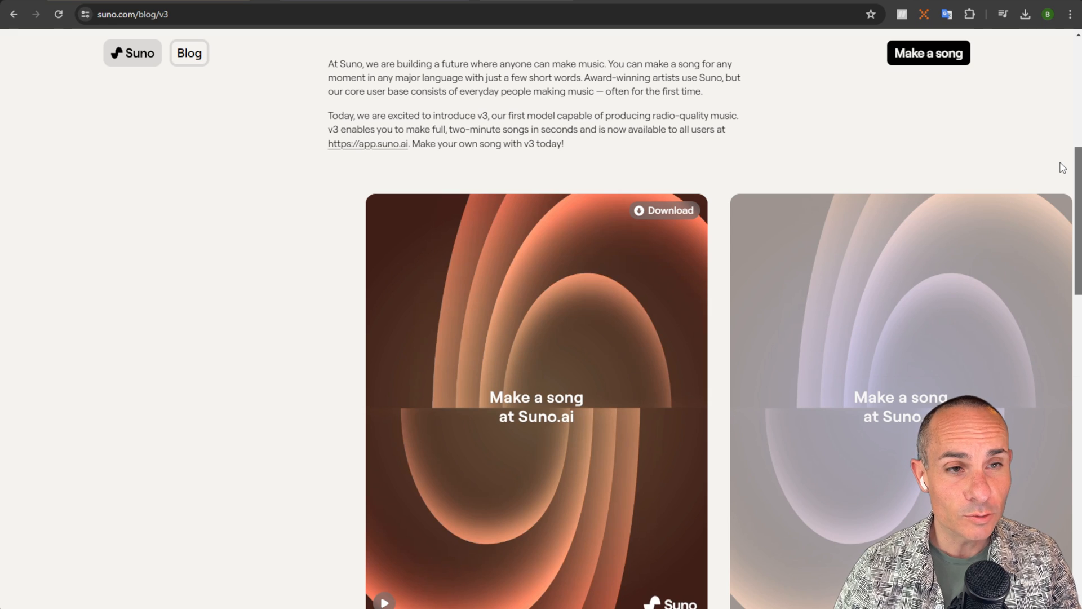
mouse_move(485, 110)
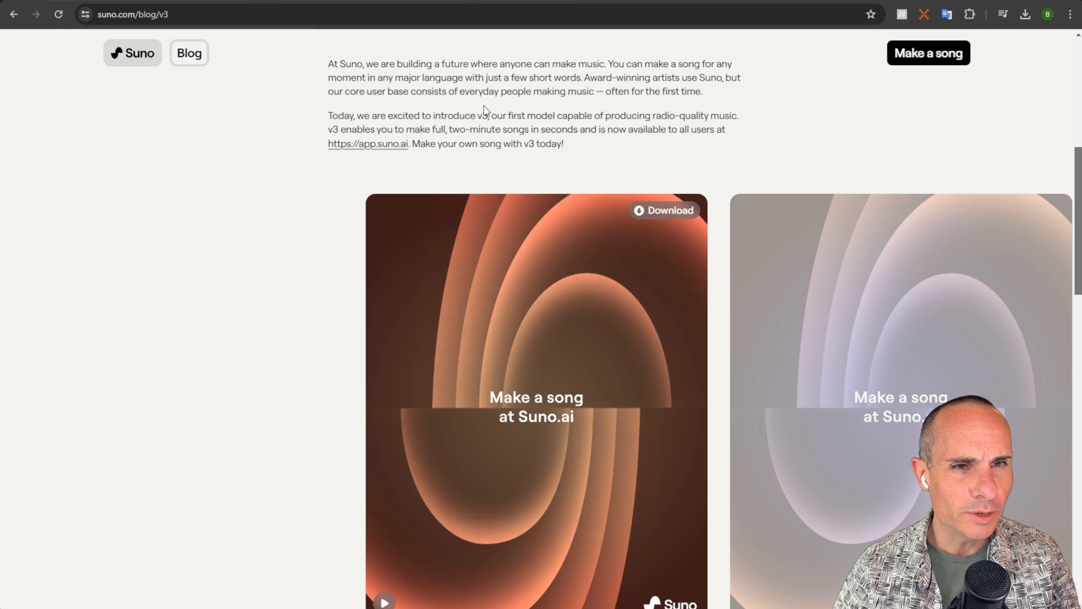
- Highlight the blog sentence calling v3 the first model producing radio-quality music
left_click_drag(506, 115, 737, 115)
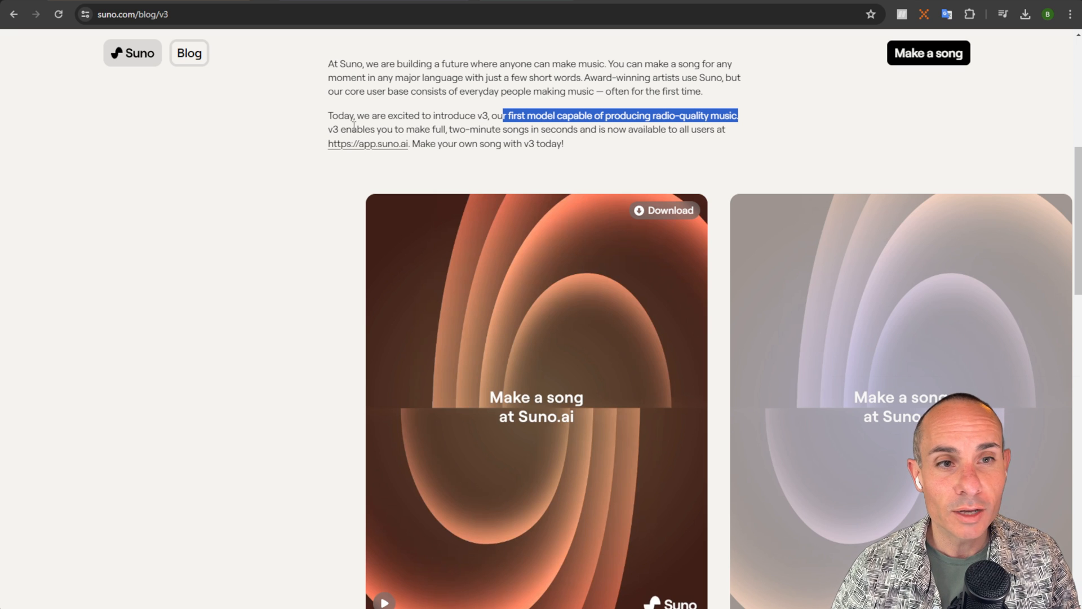
mouse_move(530, 160)
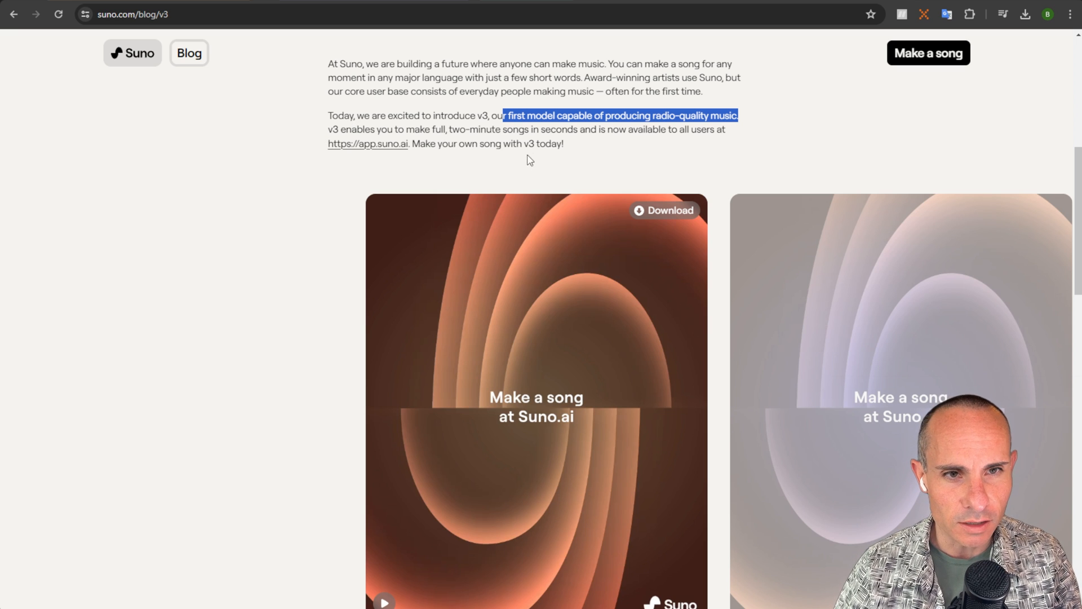
mouse_move(557, 142)
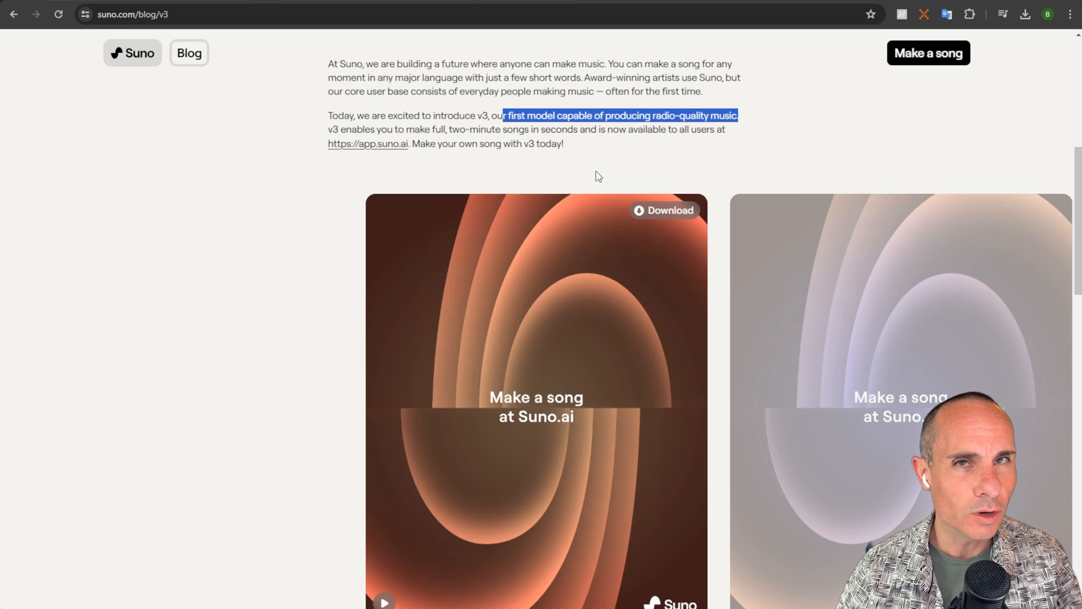
scroll("down", 3)
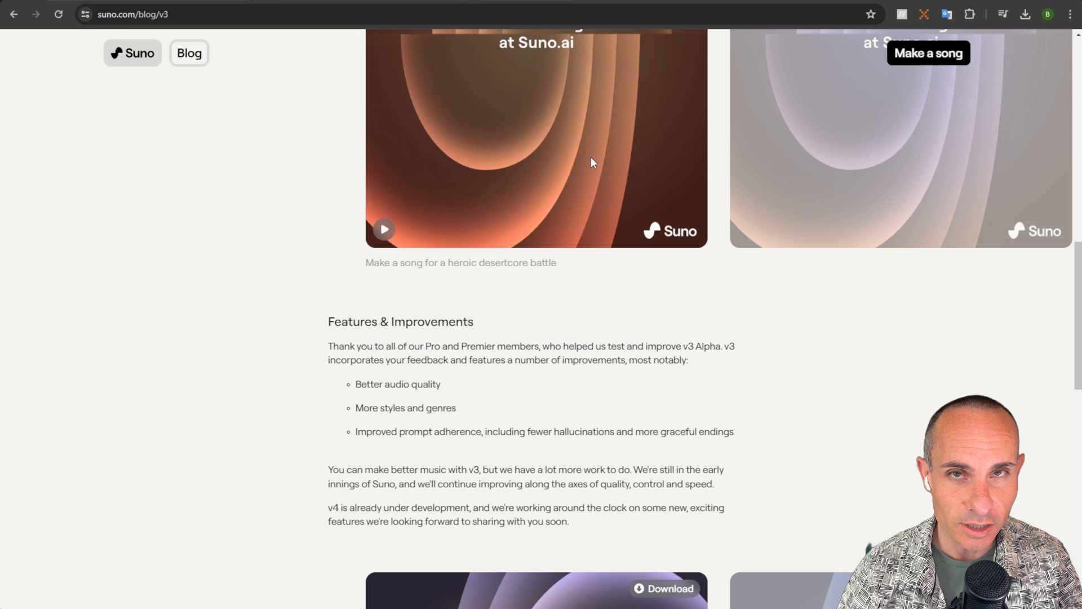
scroll("down", 3)
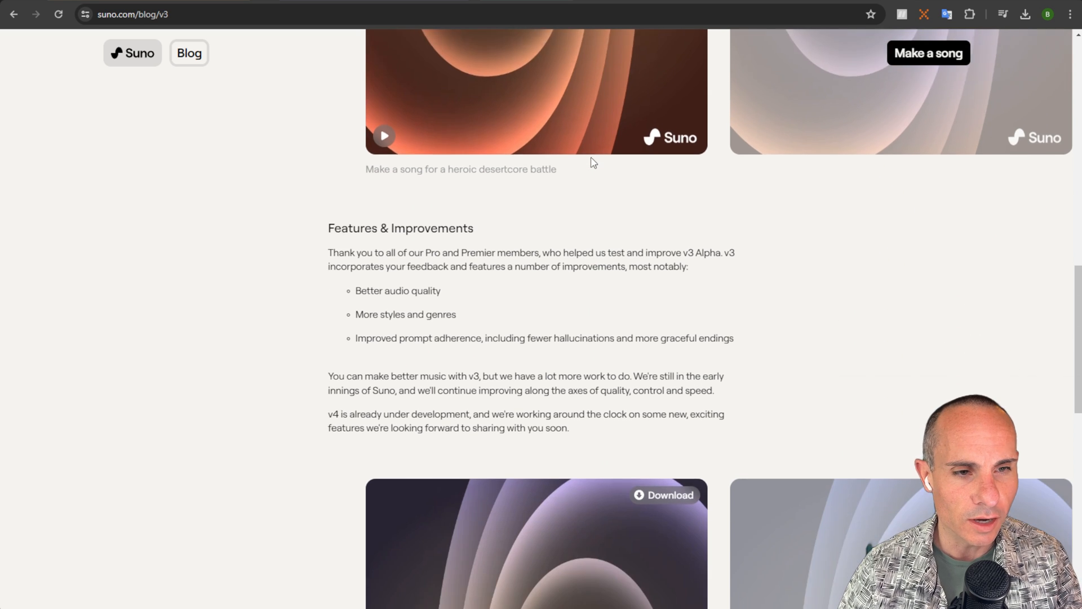
scroll("down", 3)
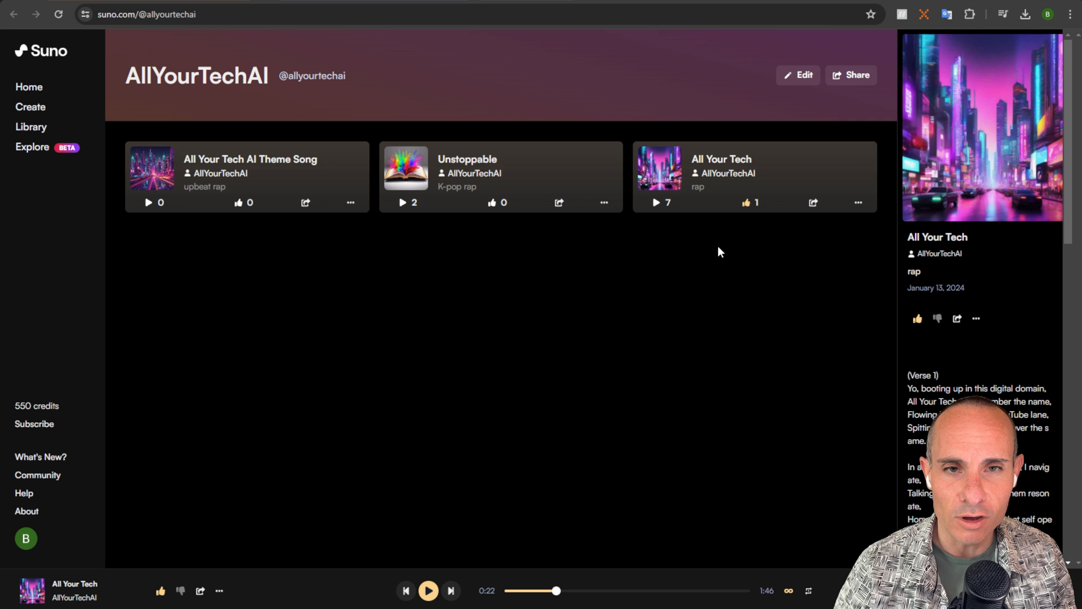
mouse_move(716, 251)
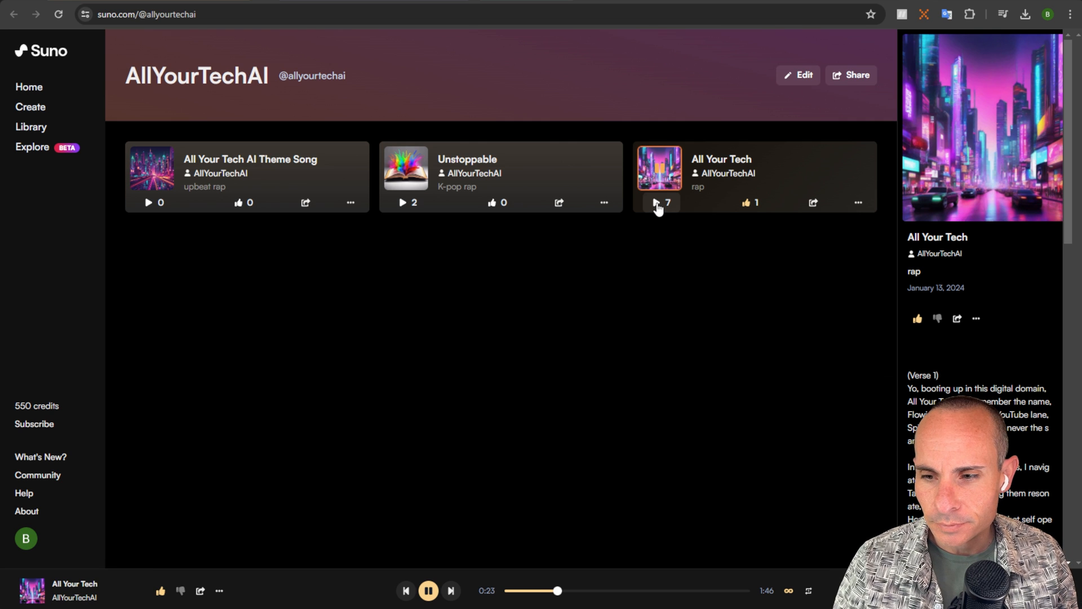
- Play the earlier All Your Tech rap song from the channel's public profile
left_click(658, 169)
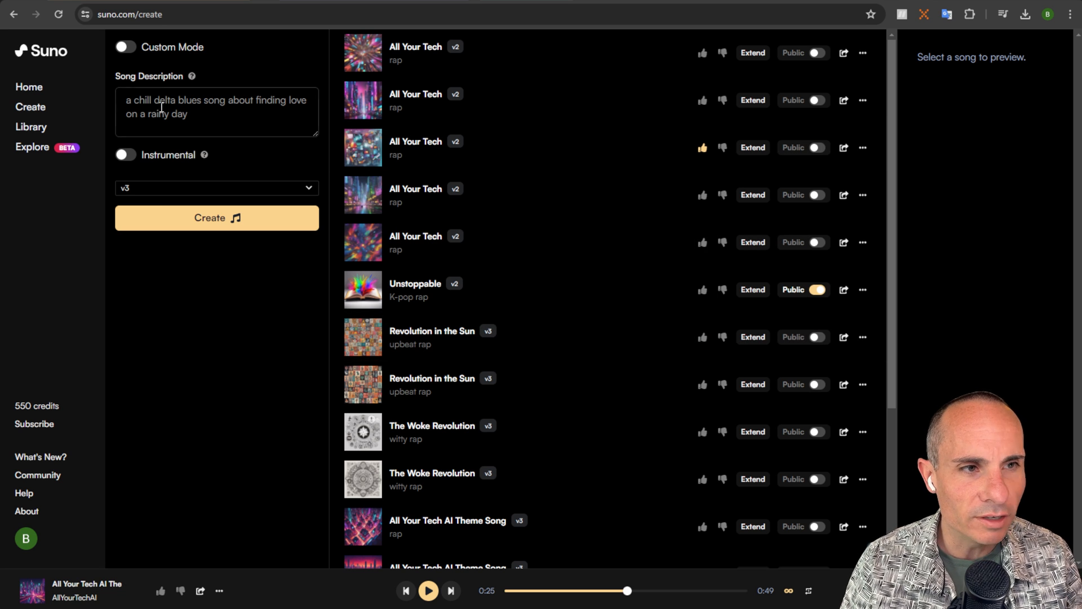
- Describe the song as a rap about a YouTube channel covering artificial intelligence
left_click(207, 114)
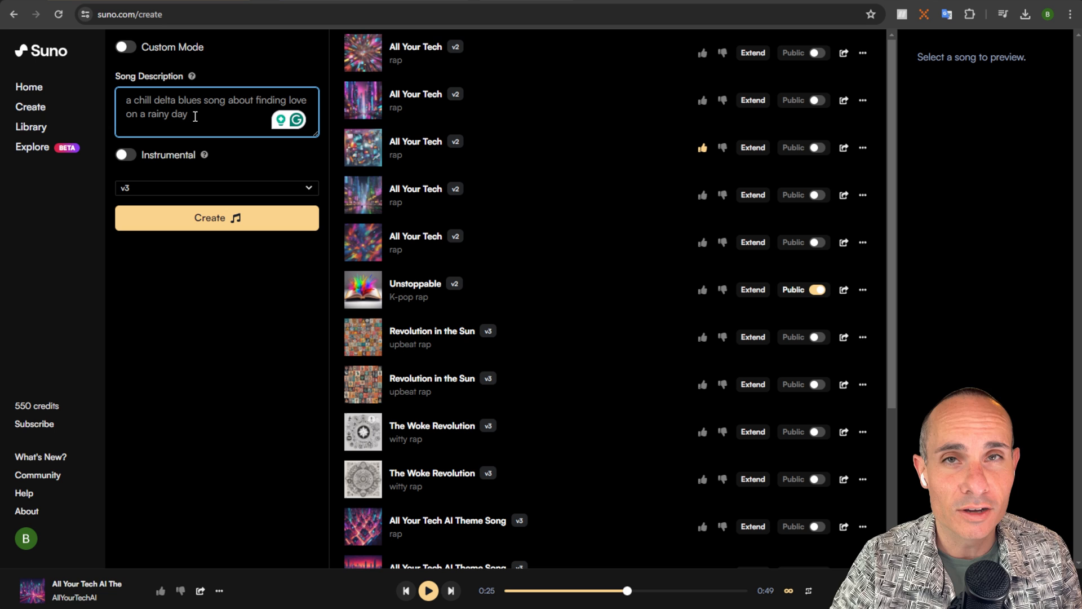
type("create a rap song about an youtube channel that creates content about artificial intelligence called All Your Tech A.I.")
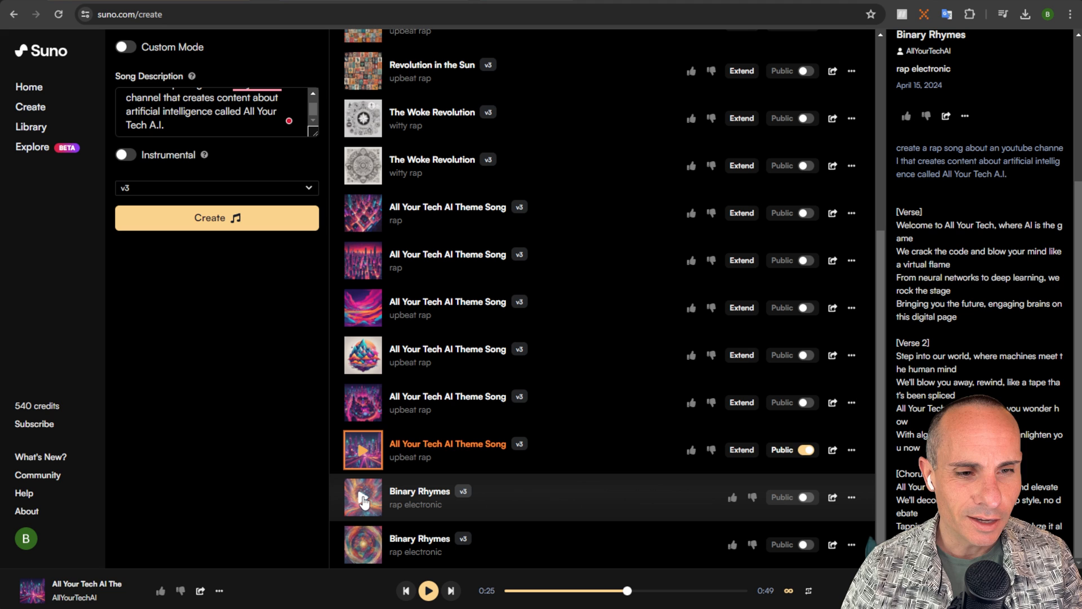
- Play both new Binary Rhymes versions and show the second one's details
left_click(362, 497)
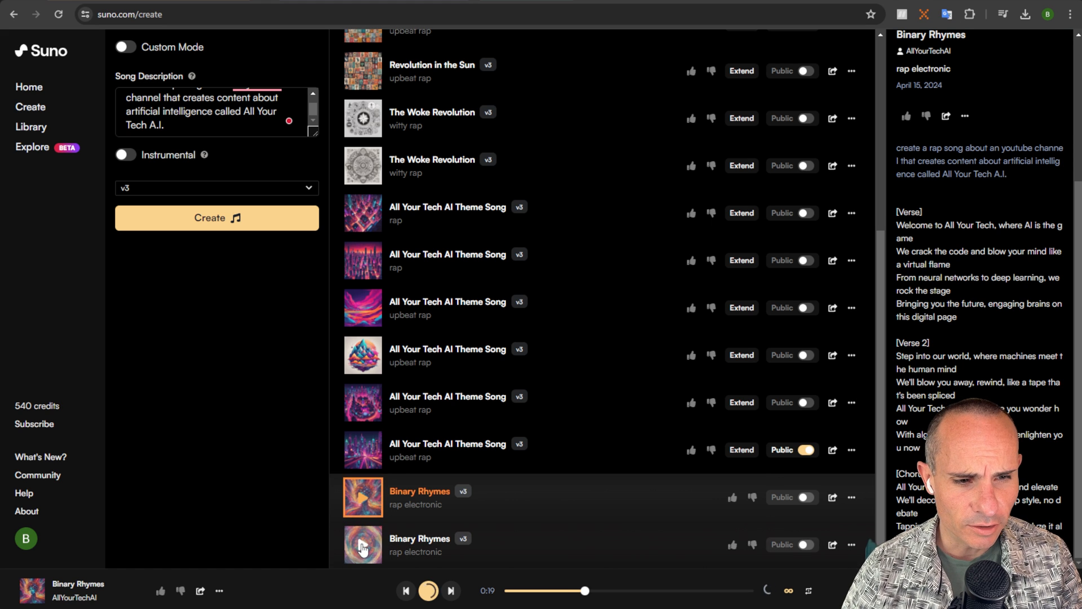
left_click(361, 543)
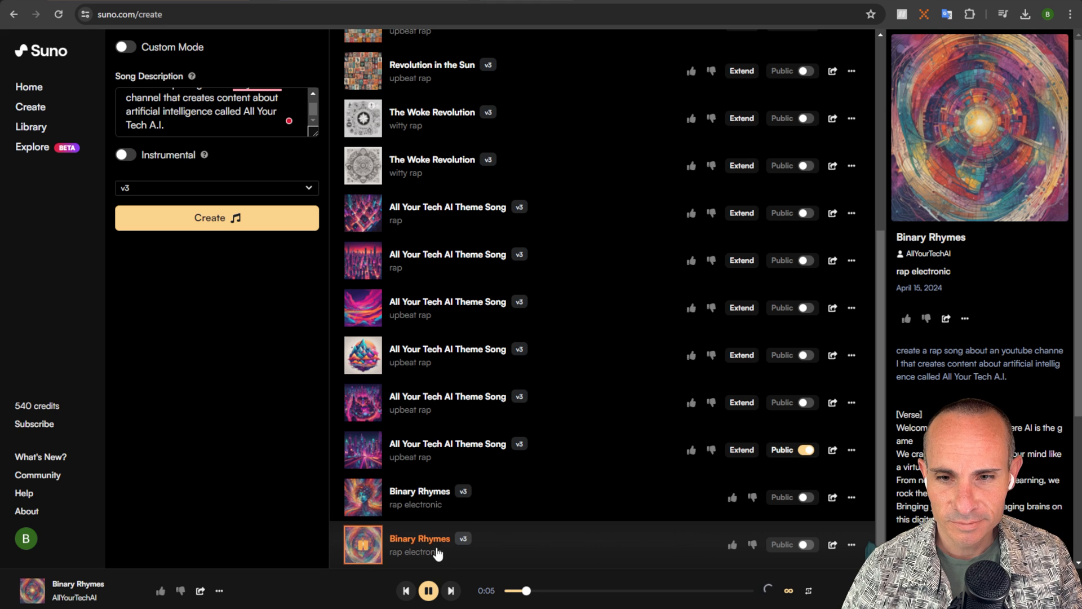
left_click(361, 545)
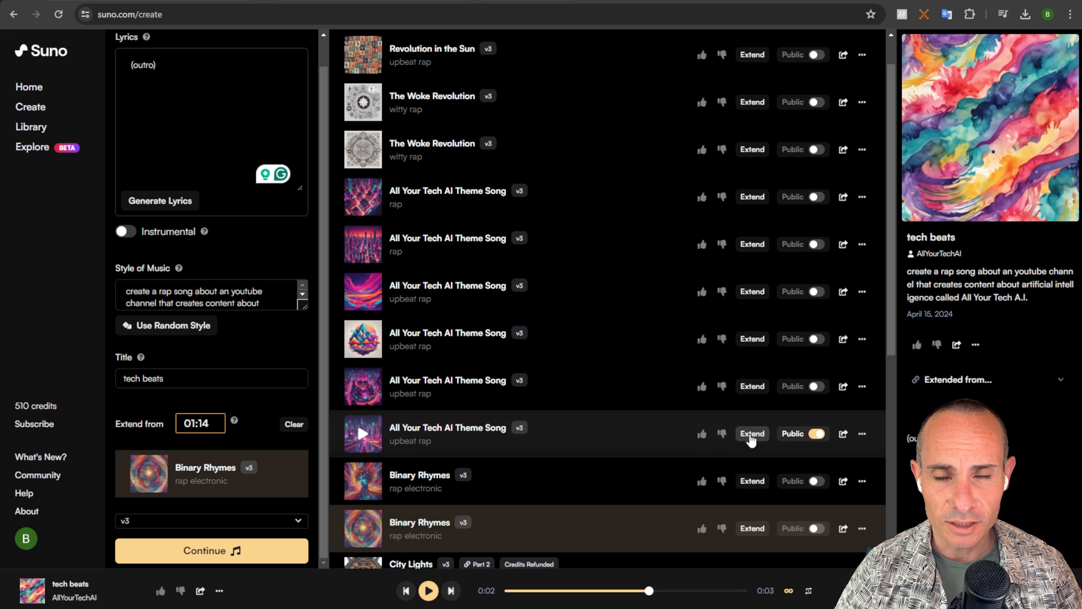
- Start extending the All Your Tech AI Theme Song so the form continues from 00:49
left_click(741, 433)
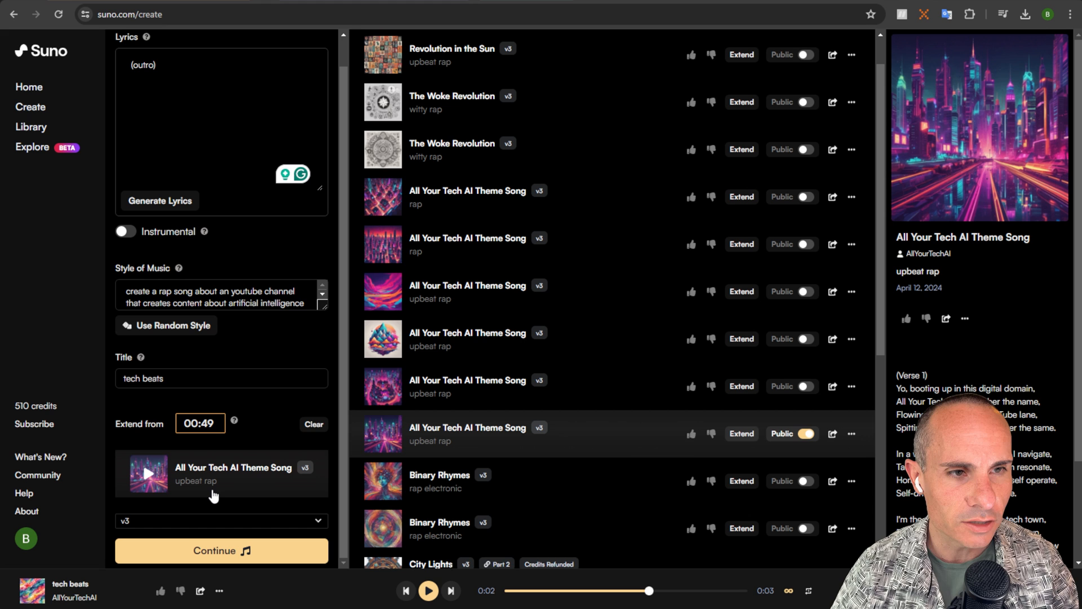
- Clear the extension to start a fresh custom song keeping the full lyrics and upbeat rap style
left_click(125, 46)
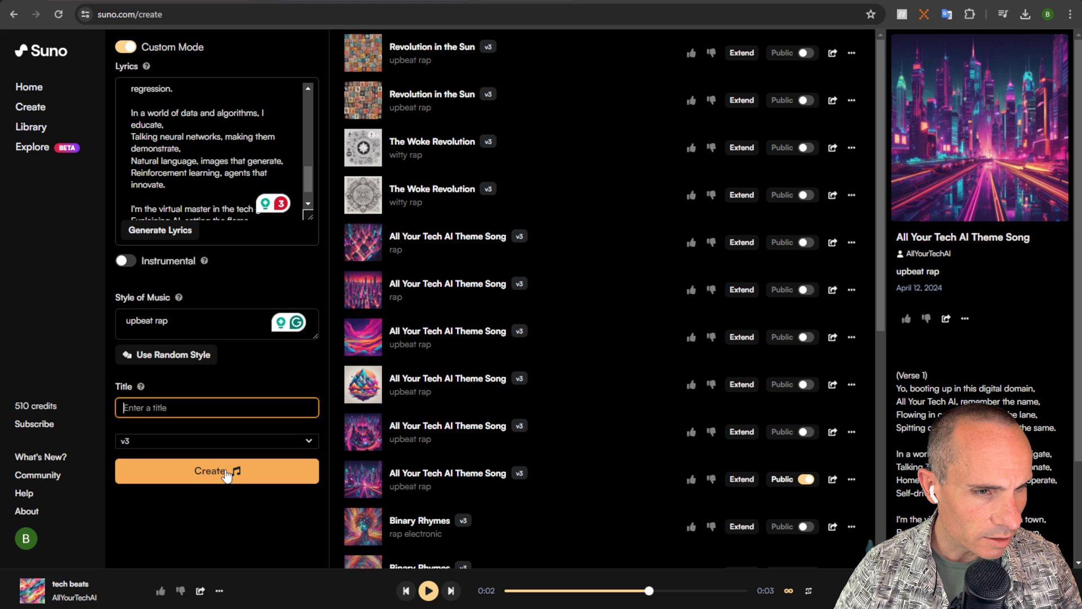
- Generate the upbeat rap song from the lyrics and play both new (Verse 1) tracks
left_click(217, 471)
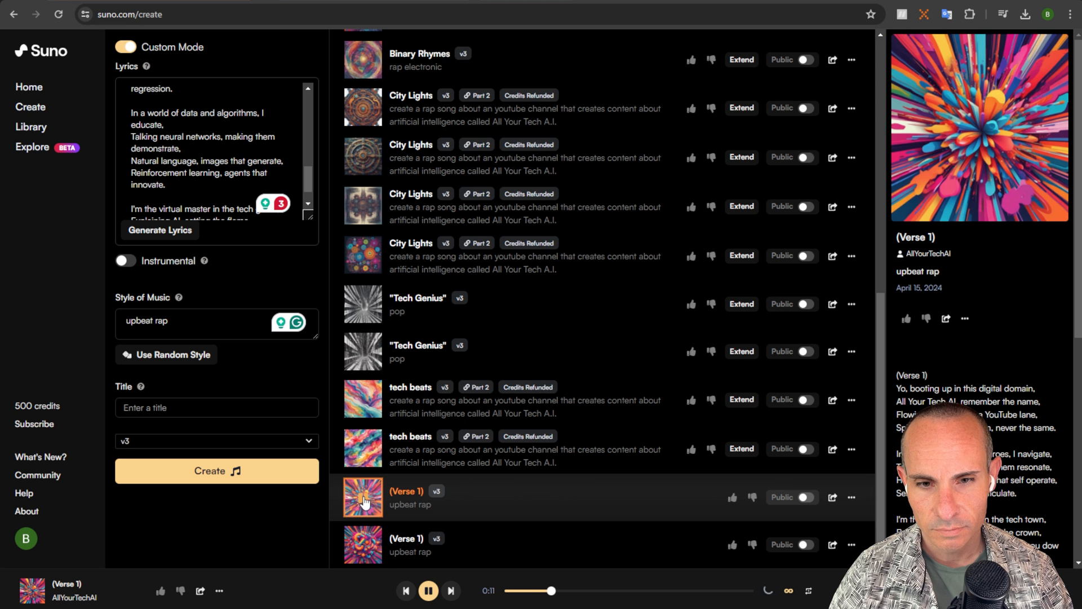
left_click(428, 590)
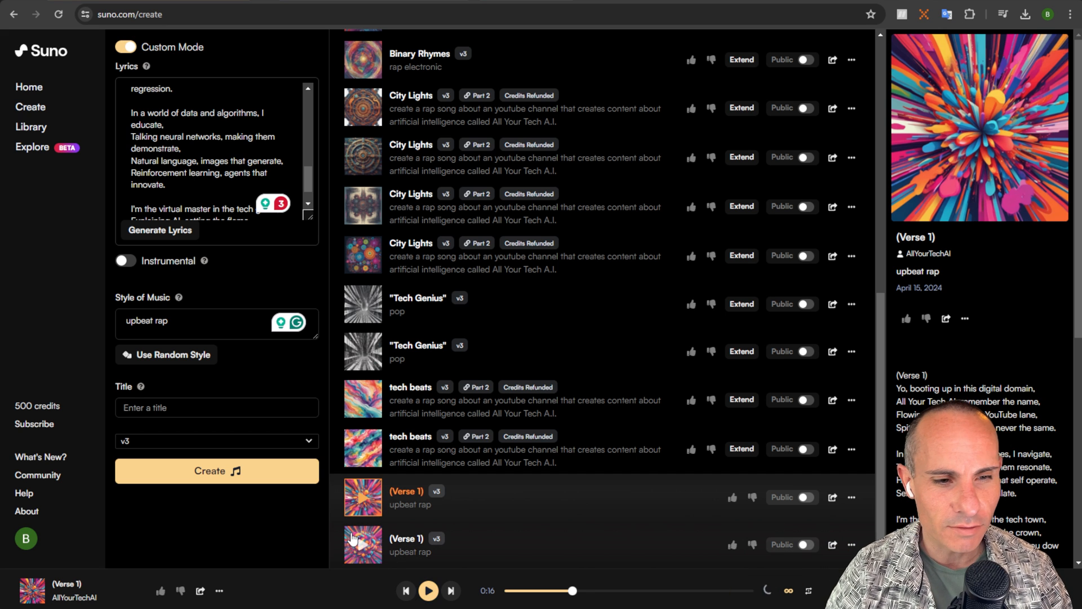
left_click(363, 544)
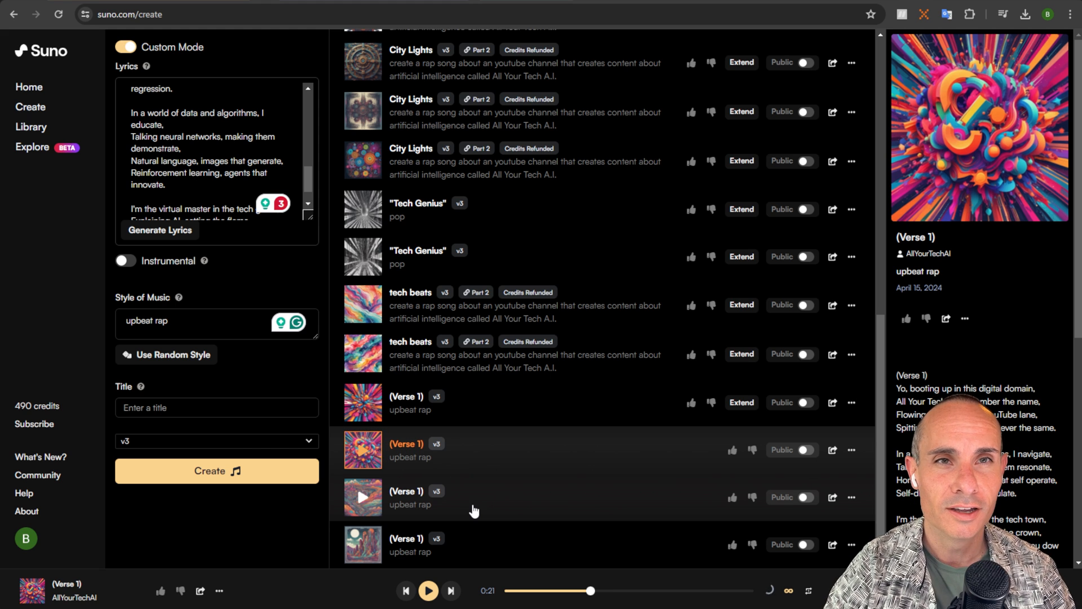
- Generate another pair of (Verse 1) tracks and play the two newest ones
left_click(362, 497)
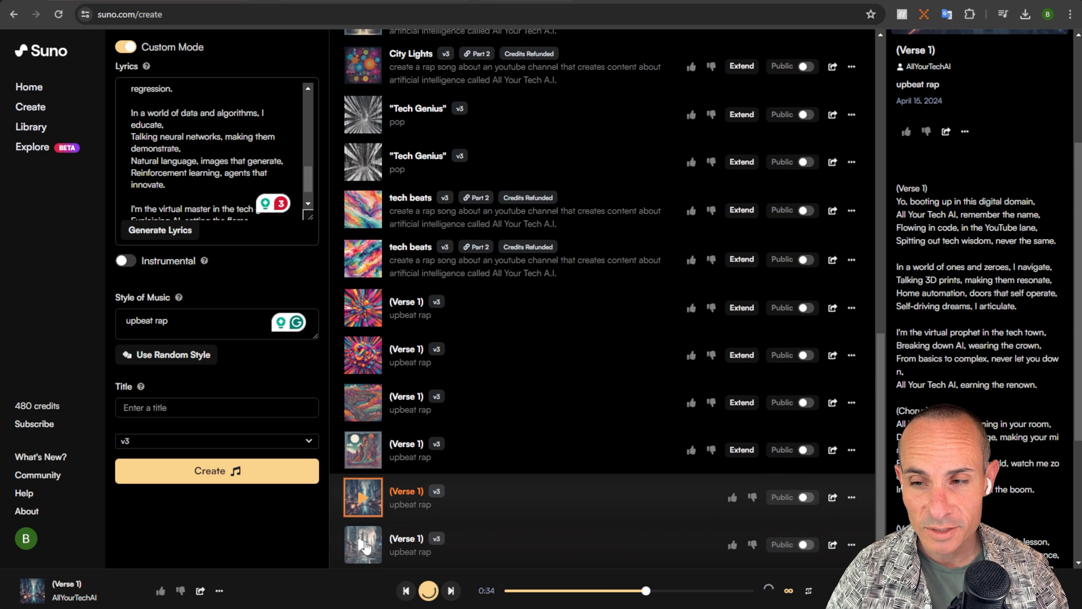
left_click(362, 544)
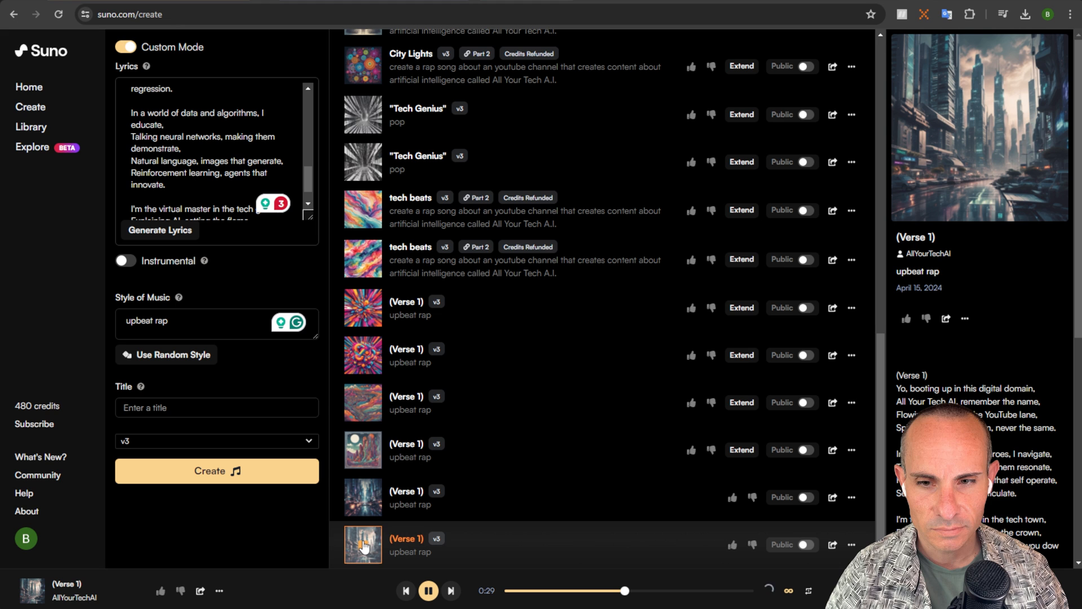
left_click(362, 544)
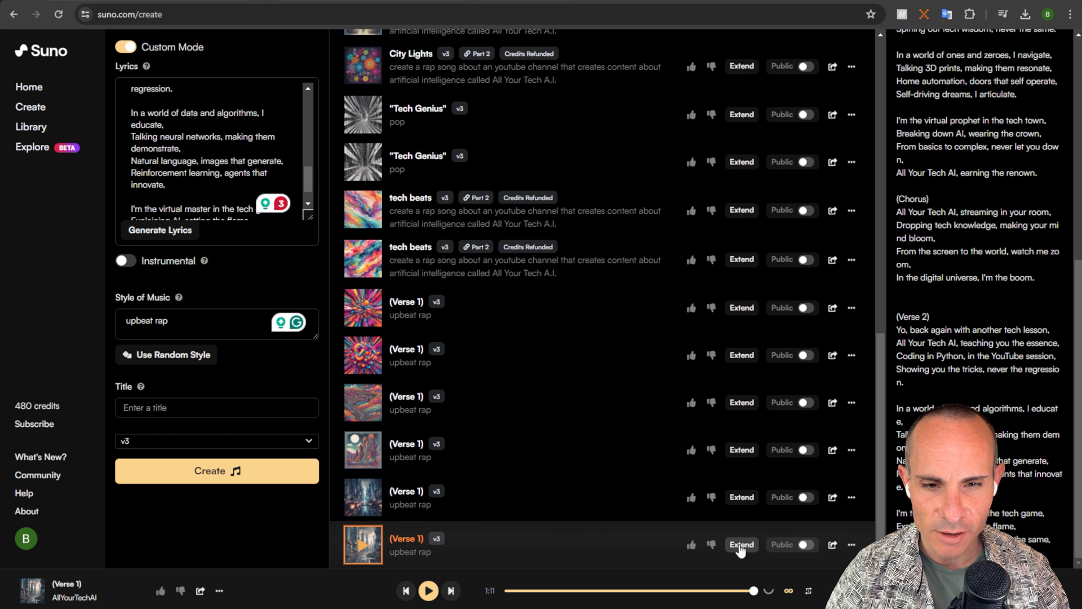
- Start extending the last (Verse 1) track from 01:25 for the chorus and outro lyrics
left_click(740, 545)
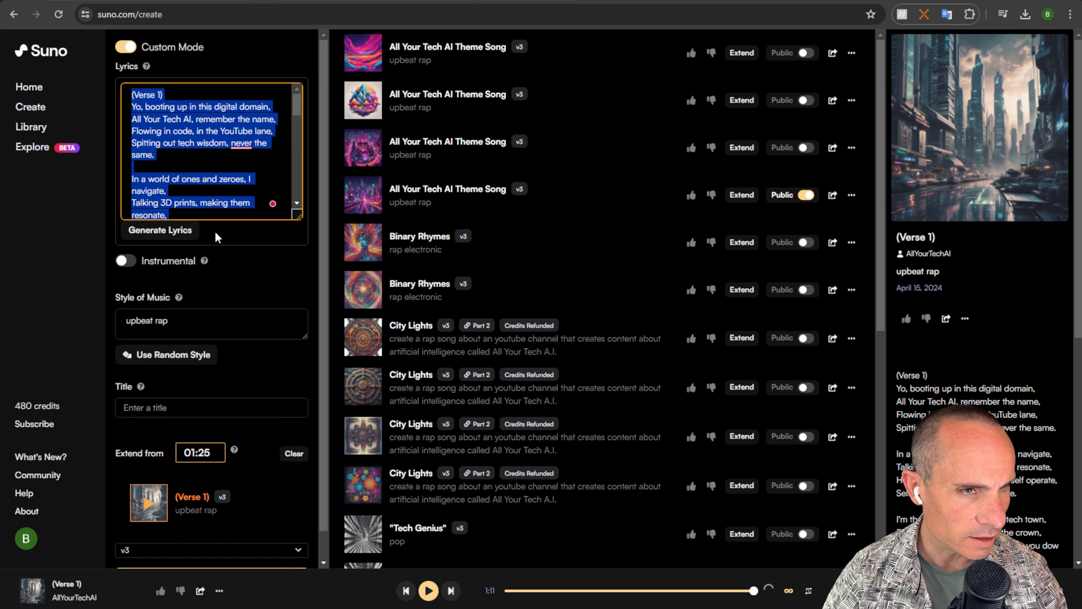
scroll("down", 3)
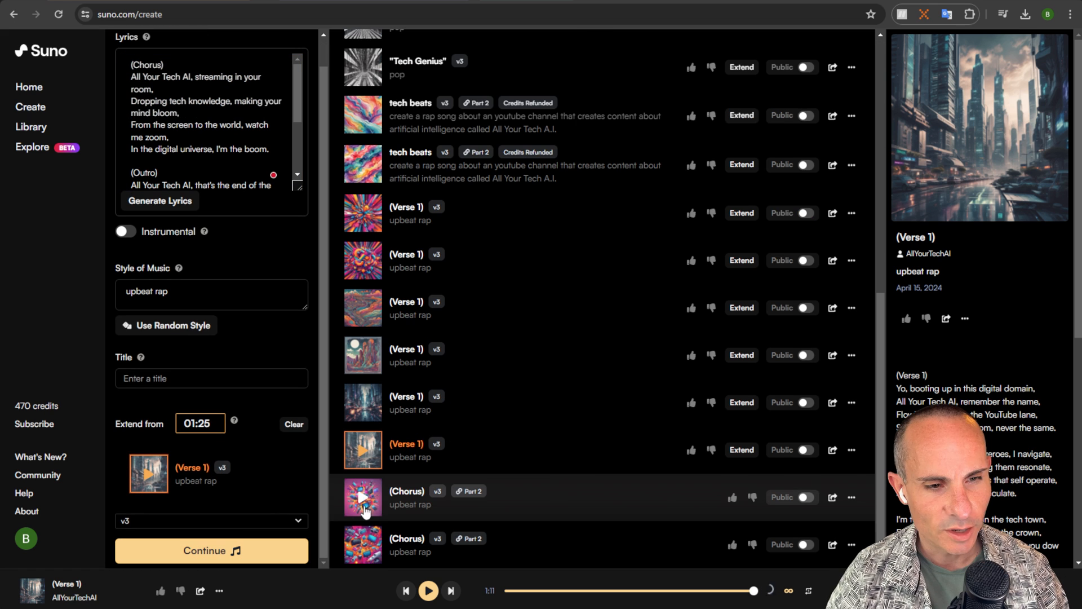
- Play both (Chorus) Part 2 extensions through the outro ending, then stop playback
left_click(362, 497)
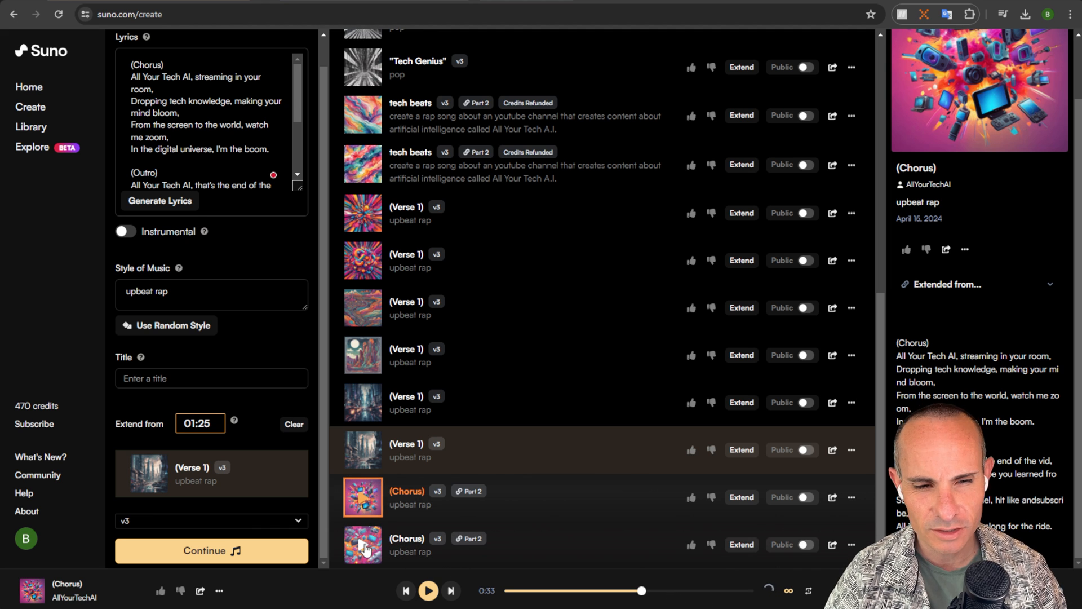
left_click(362, 545)
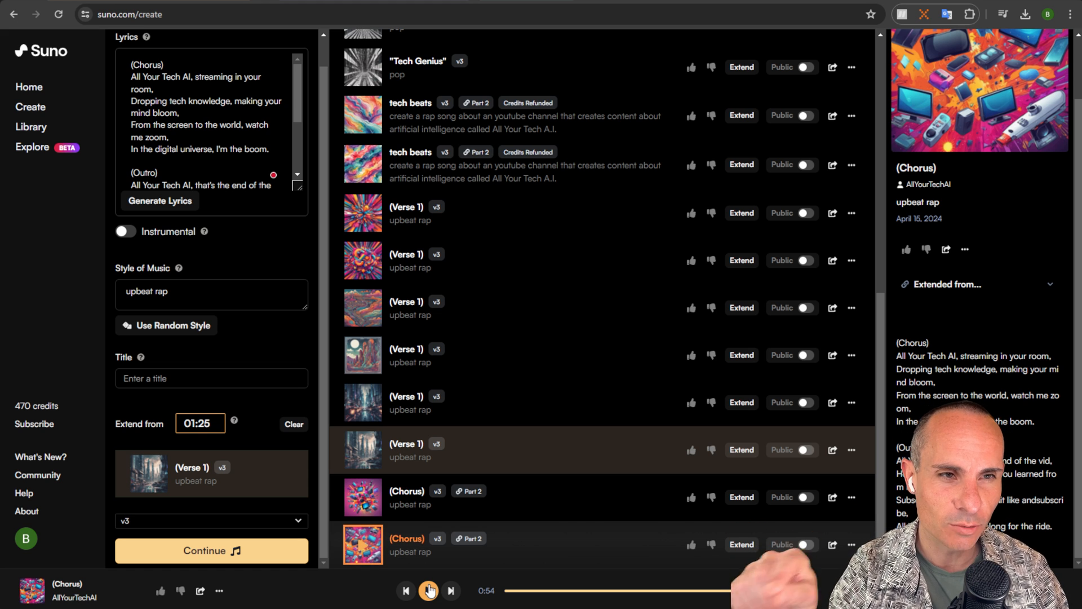
left_click(428, 589)
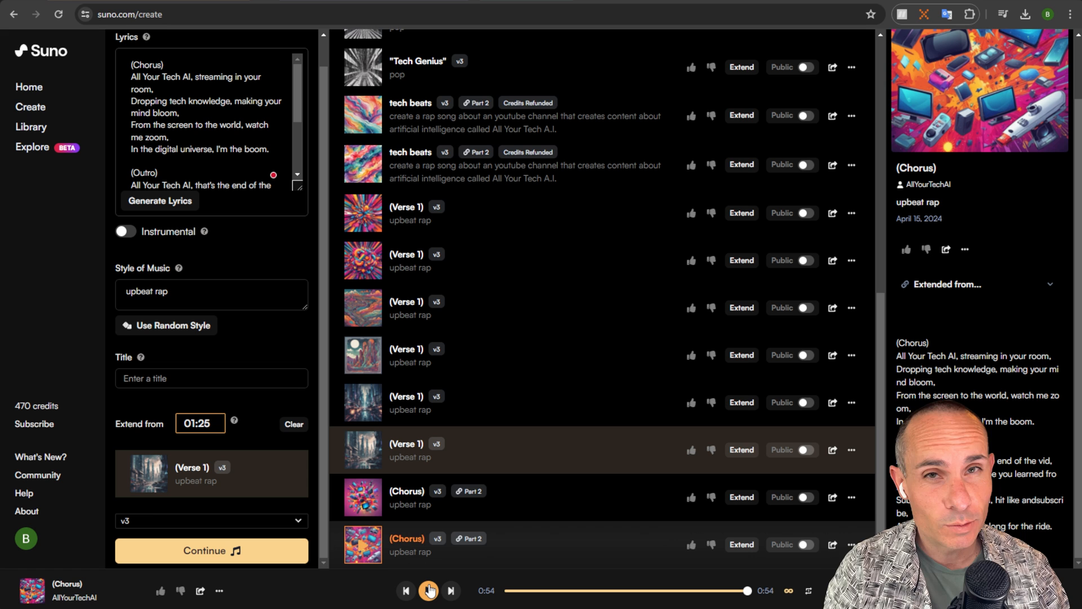